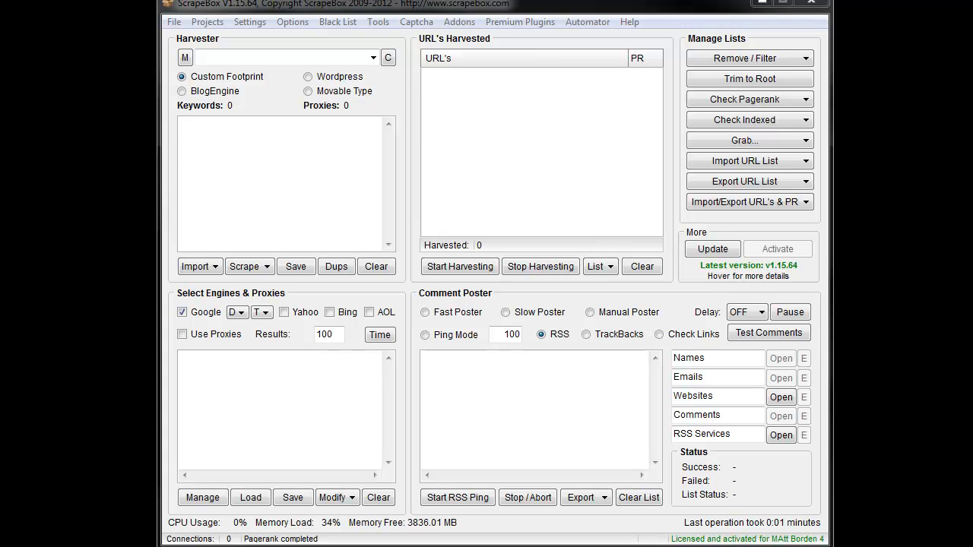
mouse_move(593, 52)
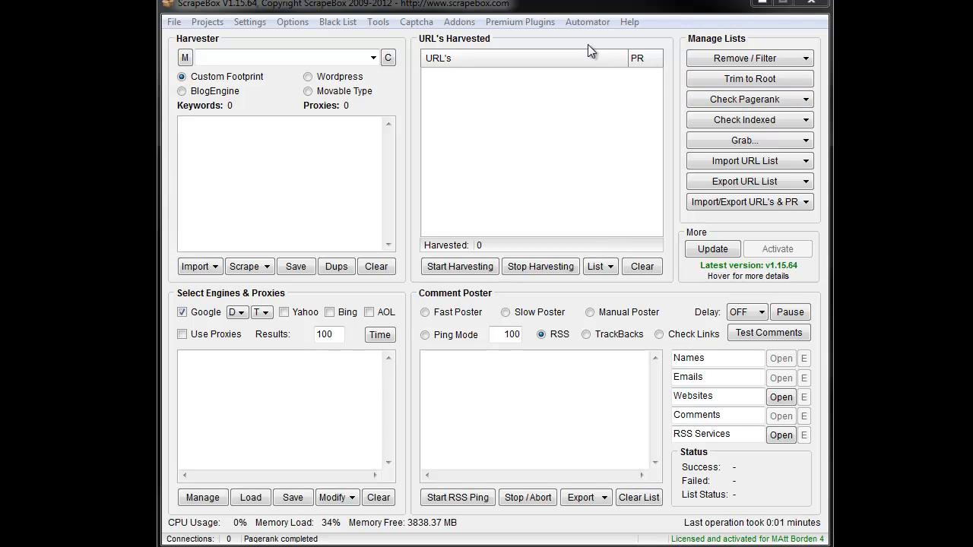
- Show the list of installed addons from the Addons menu
click(459, 21)
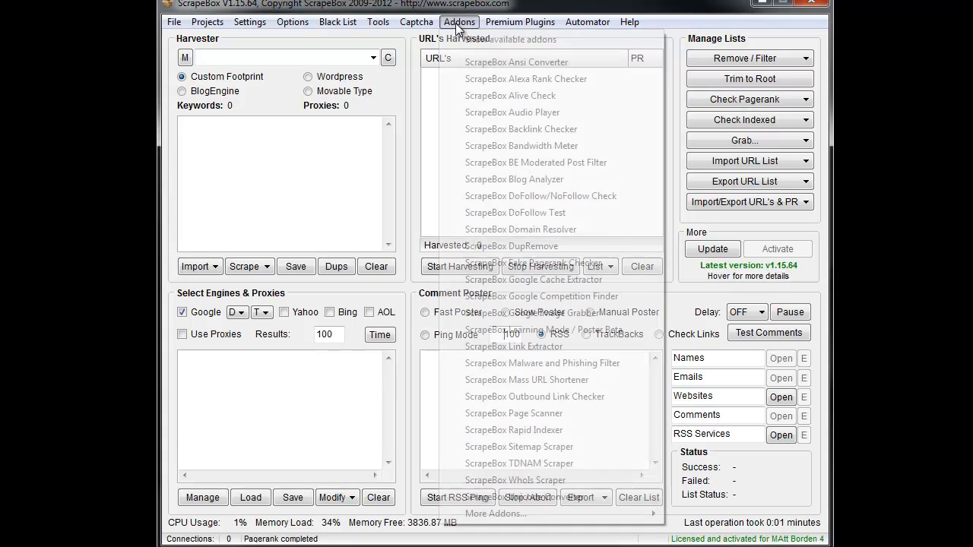
click(459, 22)
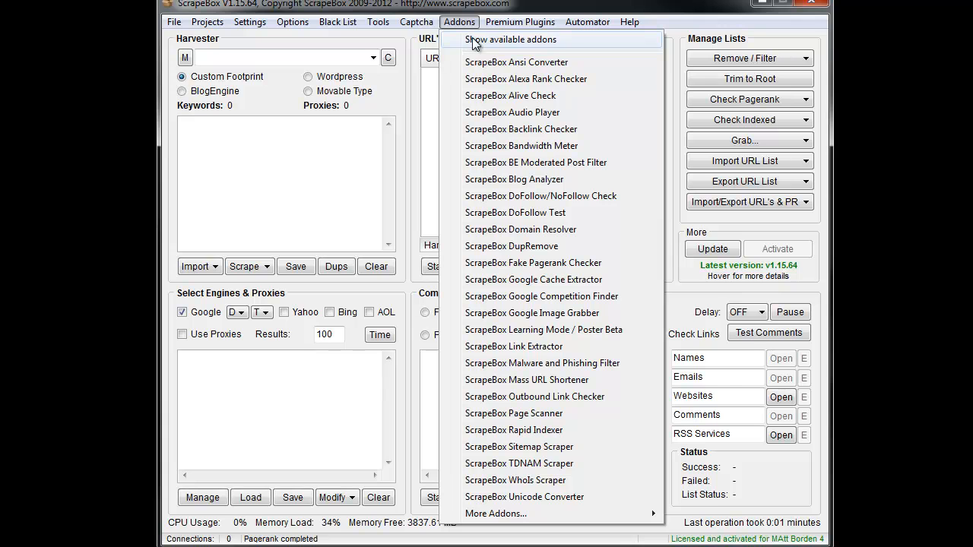
- Read the Mass URL Shortener description in the available-addons catalogue and close it
click(510, 39)
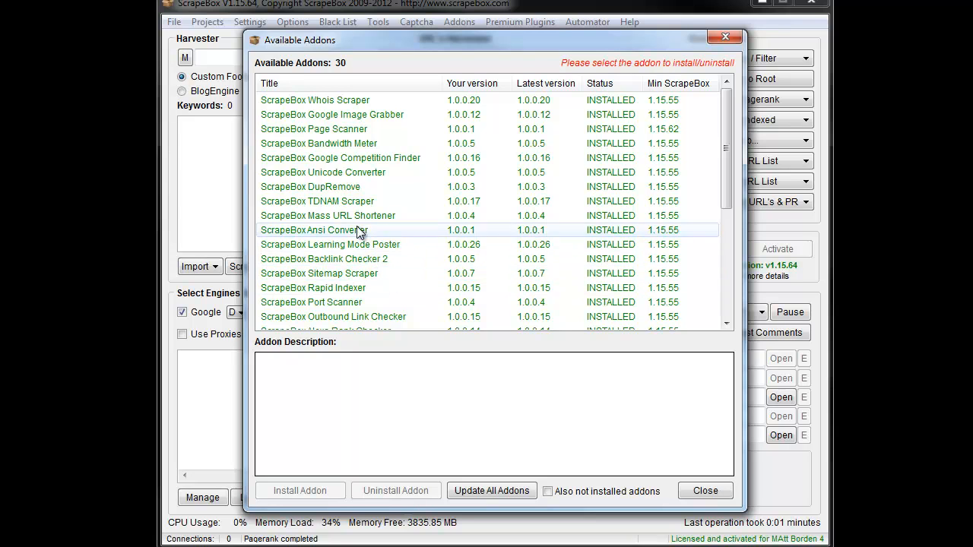
click(328, 216)
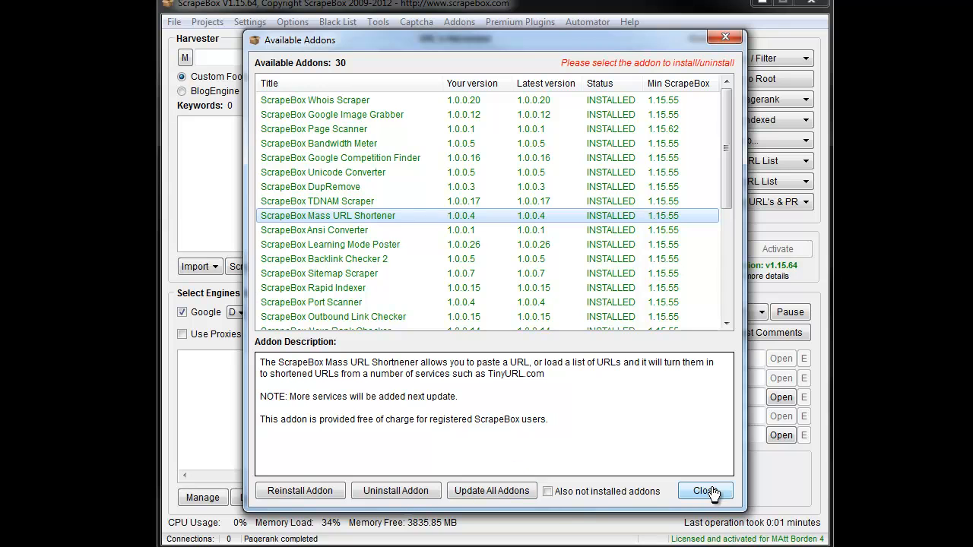
click(704, 489)
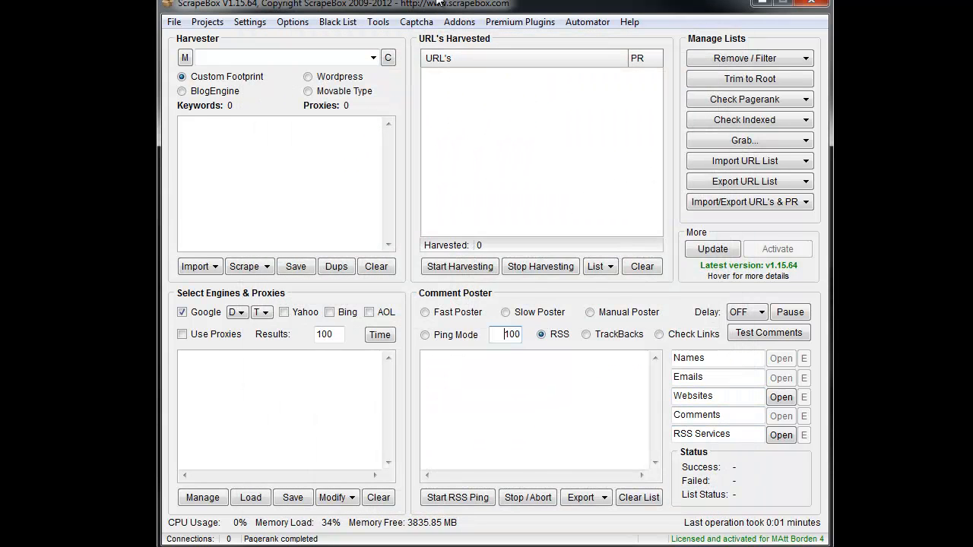
- Launch the ScrapeBox Mass URL Shortener addon from the Addons menu
click(459, 21)
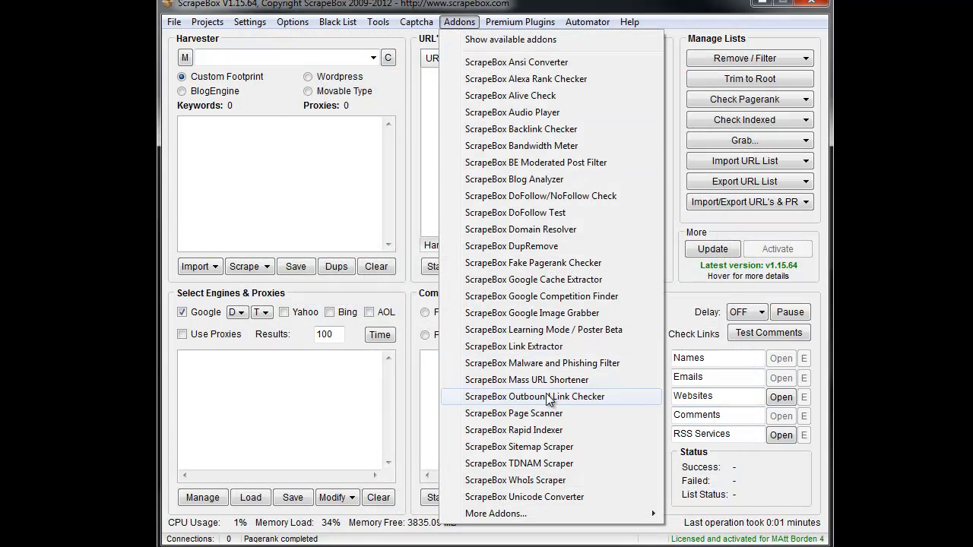
click(526, 380)
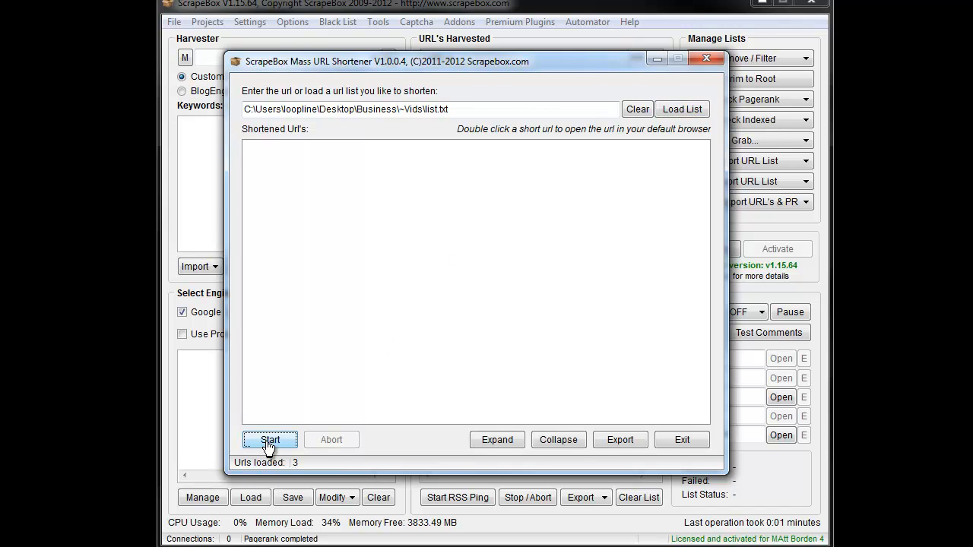
- Shorten the three loaded URLs and browse the tinyurl, cort.as and is.gd links in their trees
click(271, 439)
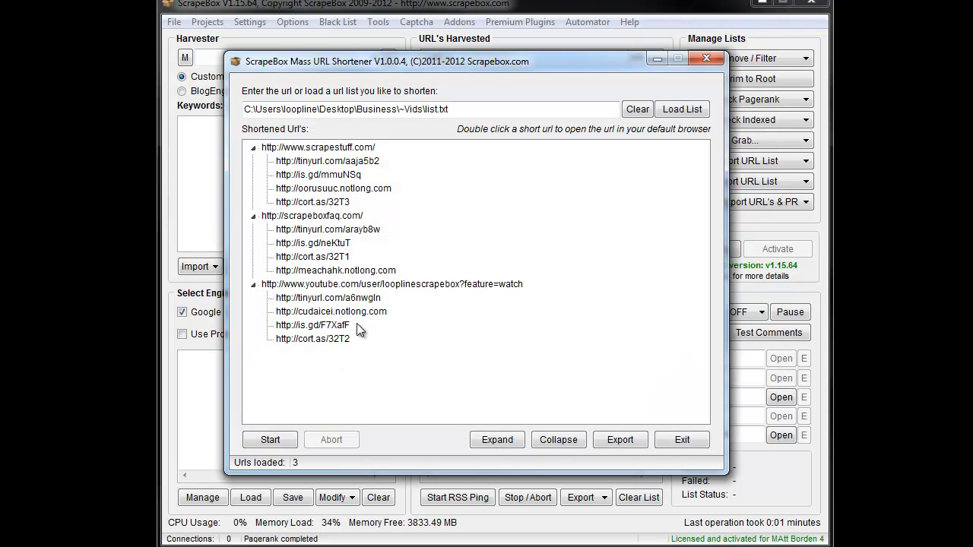
click(311, 215)
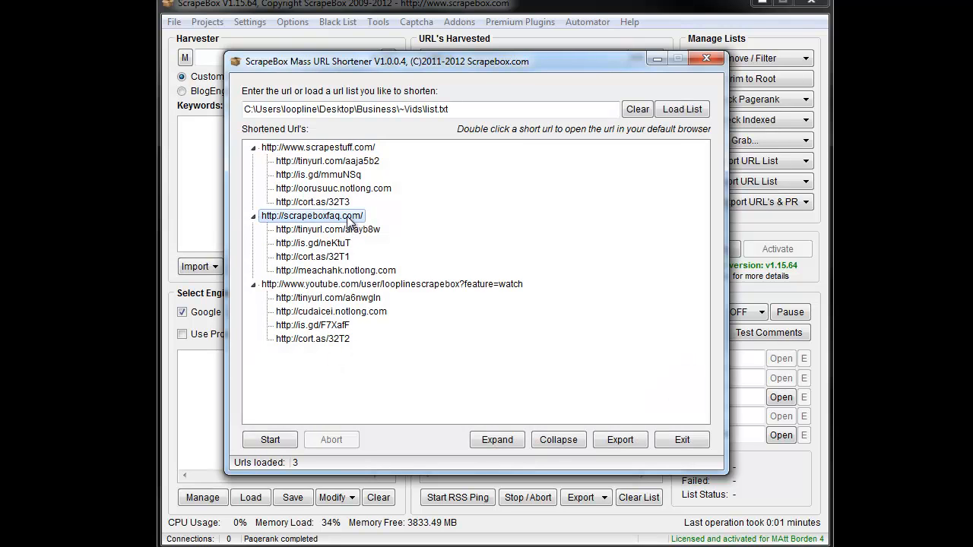
click(327, 161)
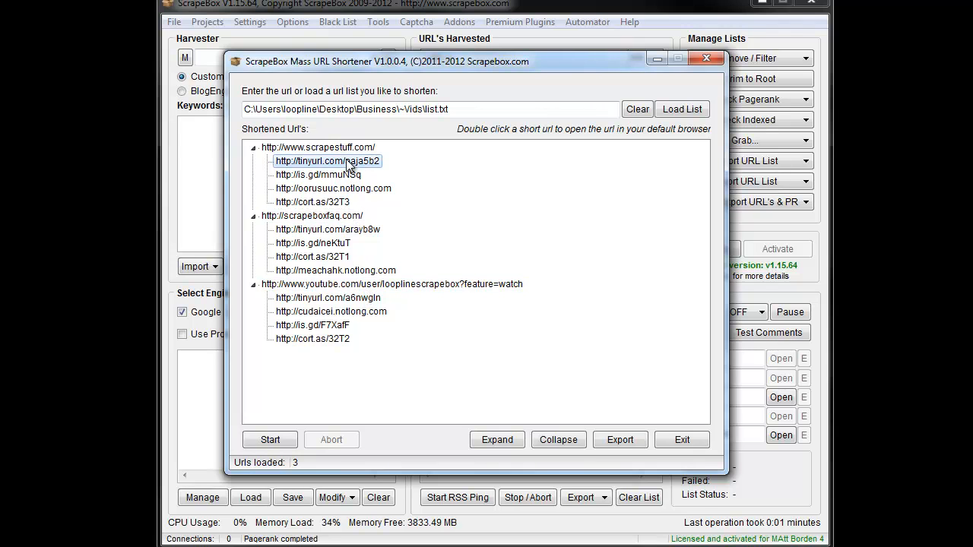
click(312, 200)
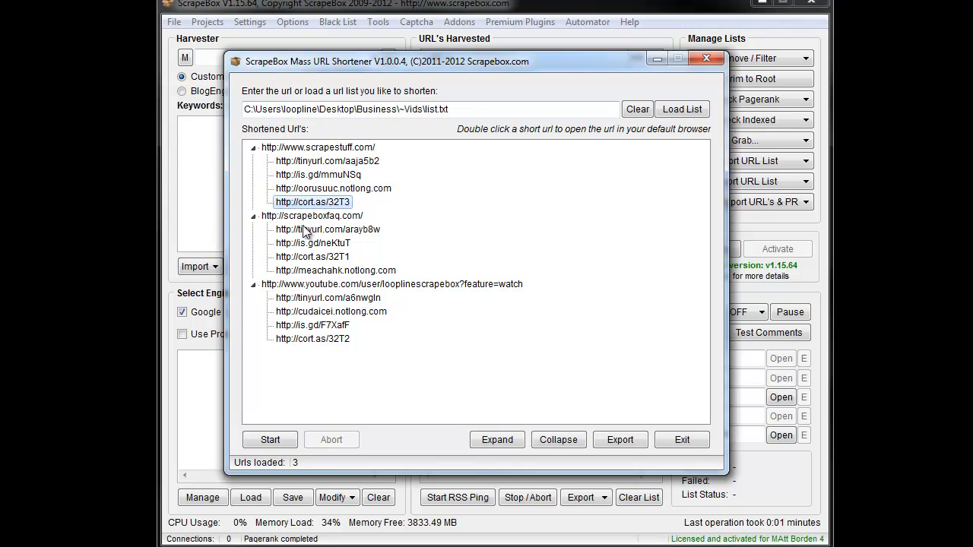
click(253, 216)
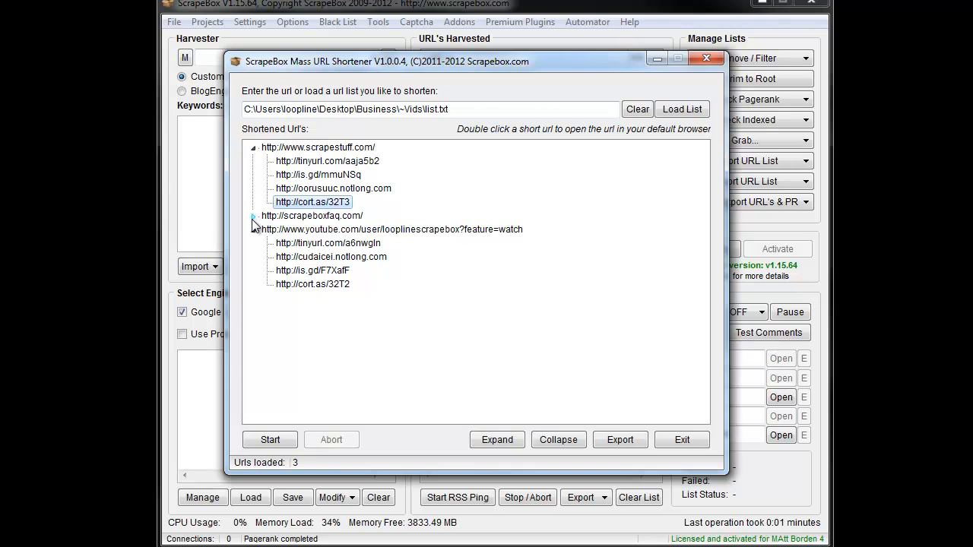
click(252, 216)
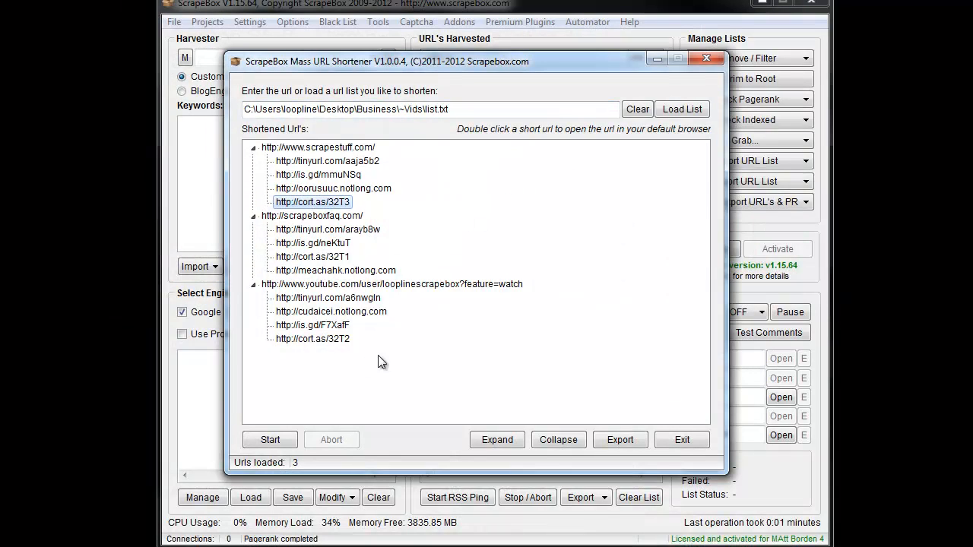
click(313, 244)
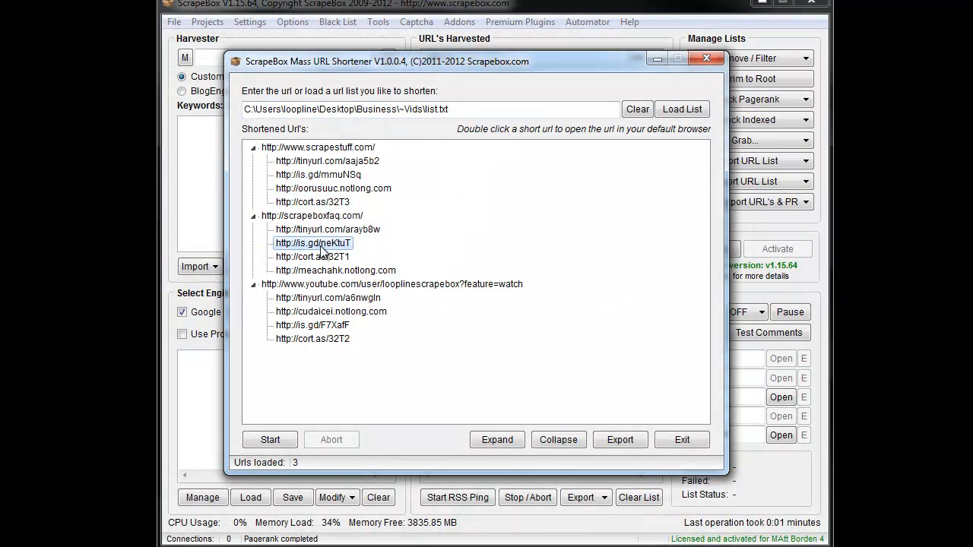
mouse_move(416, 344)
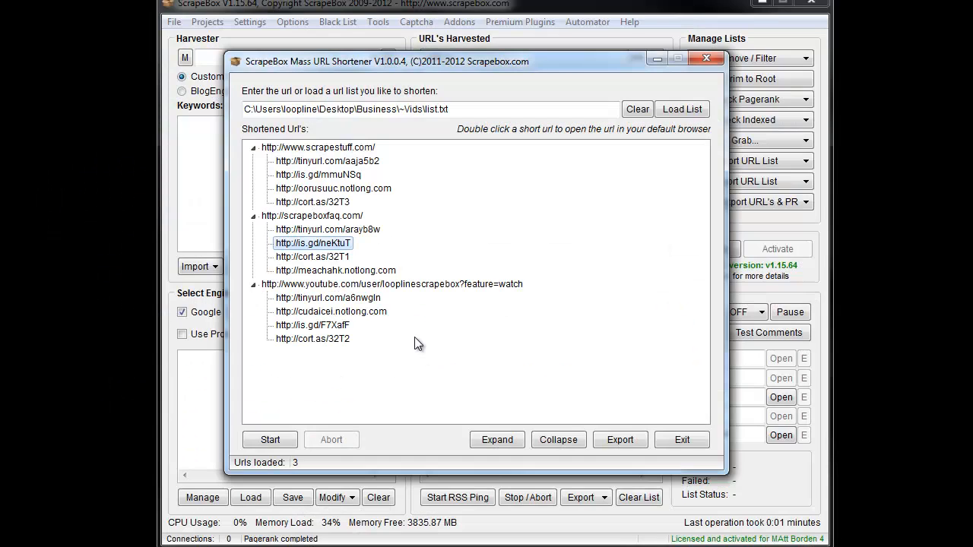
mouse_move(544, 429)
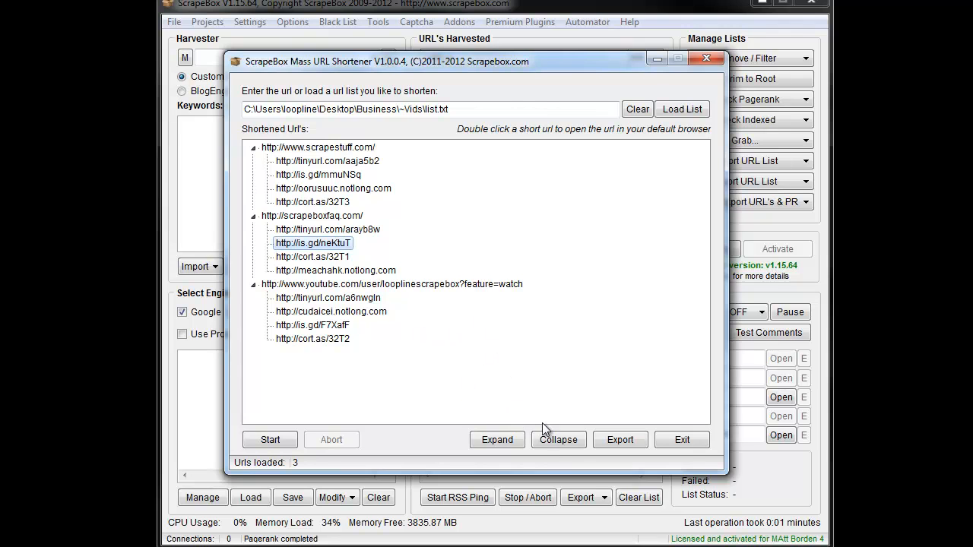
- Collapse the tree to the three original URLs and regenerate their short links
click(558, 439)
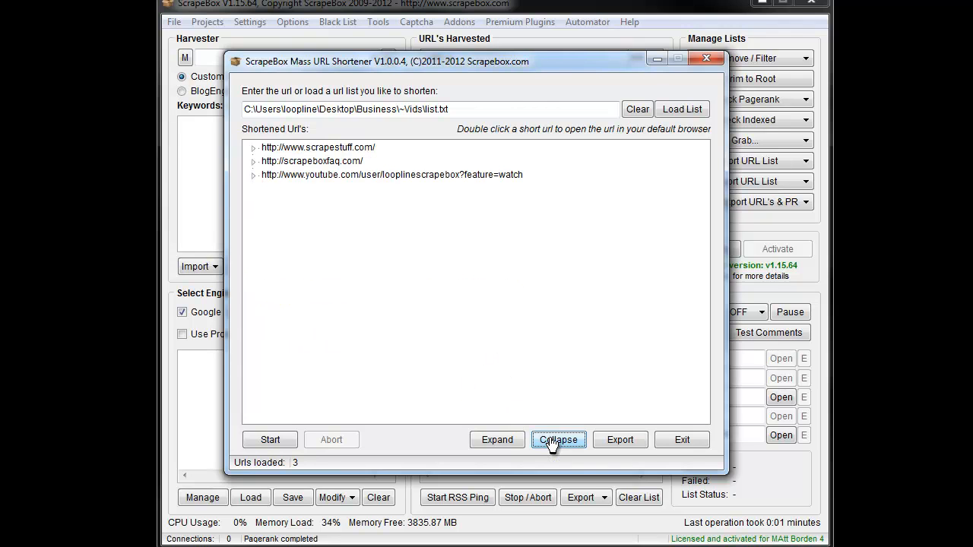
click(497, 439)
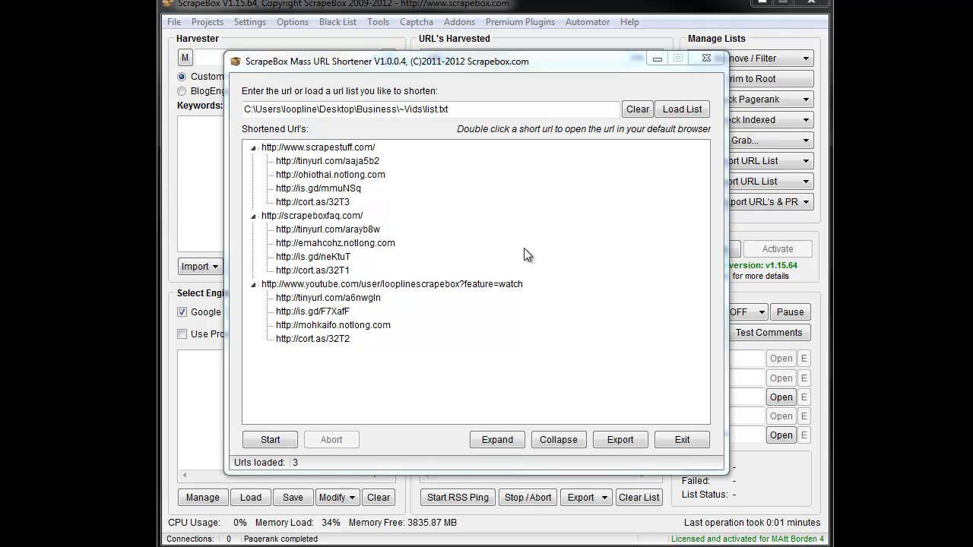
mouse_move(297, 357)
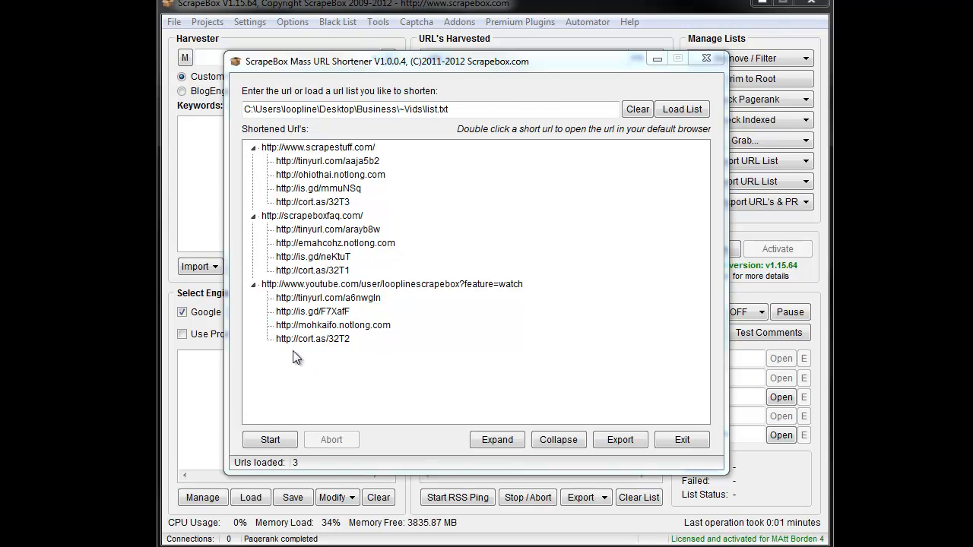
mouse_move(293, 348)
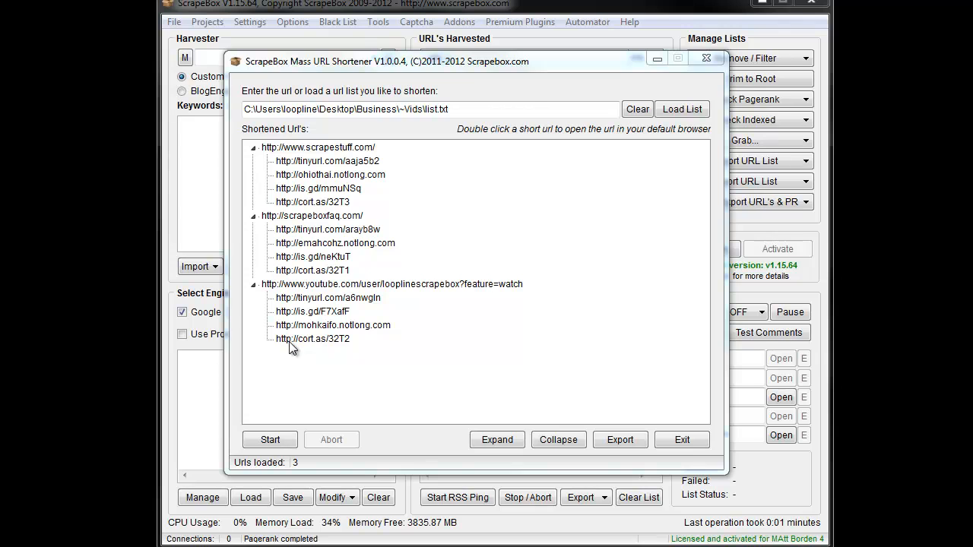
- Regenerate the short URLs several times, checking the cort.as and notlong links under the YouTube URL
click(311, 338)
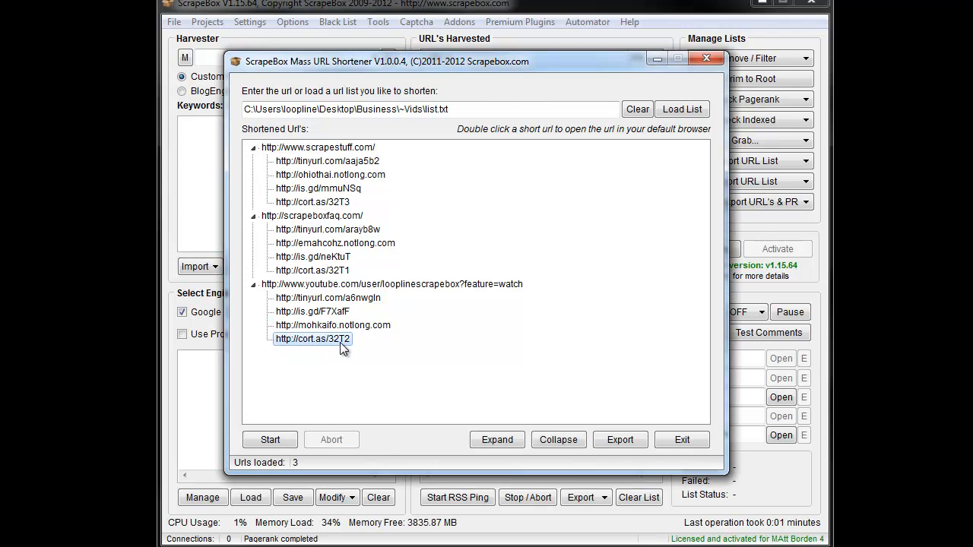
mouse_move(270, 439)
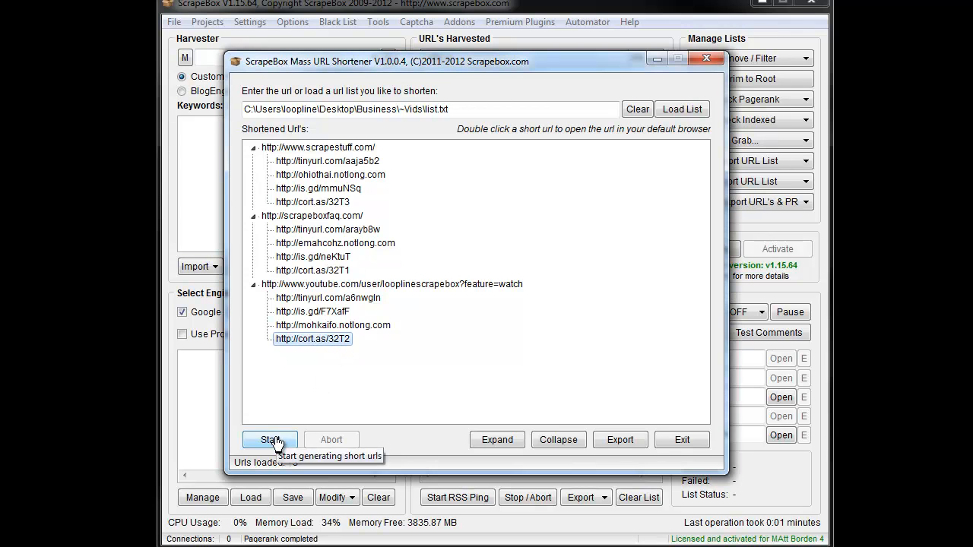
click(271, 439)
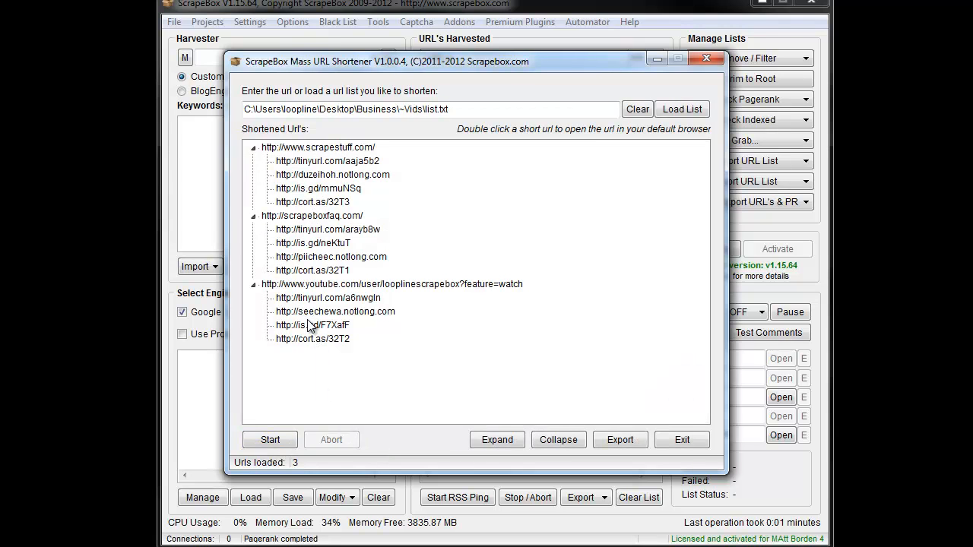
mouse_move(357, 325)
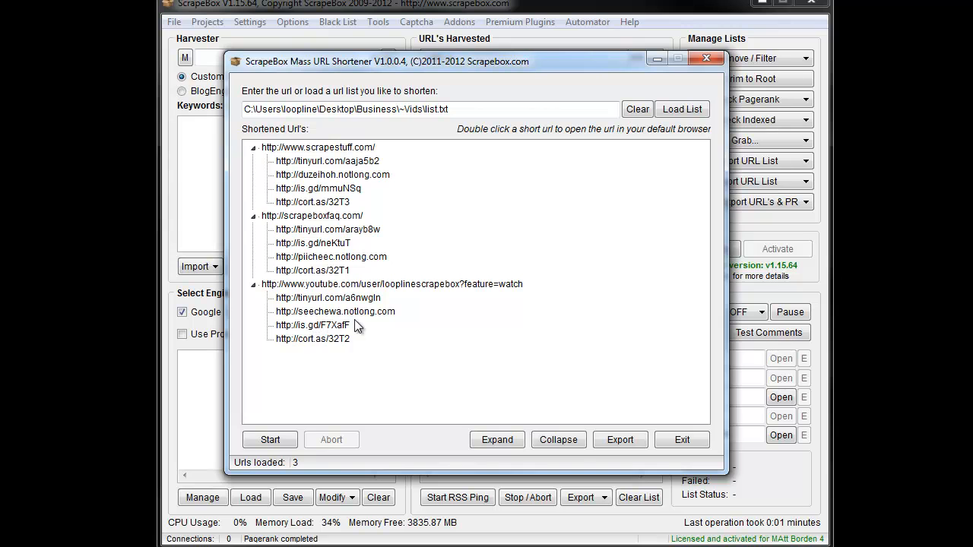
click(271, 439)
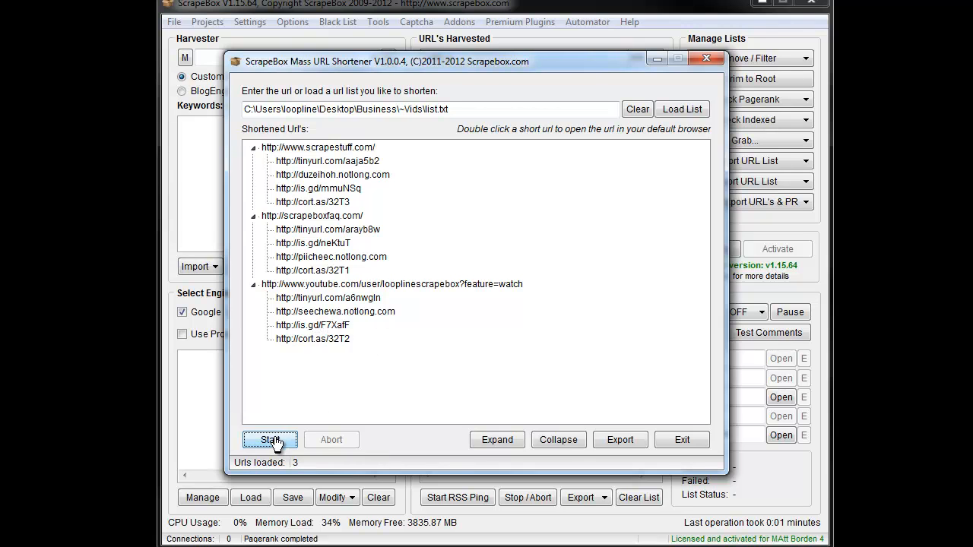
click(270, 440)
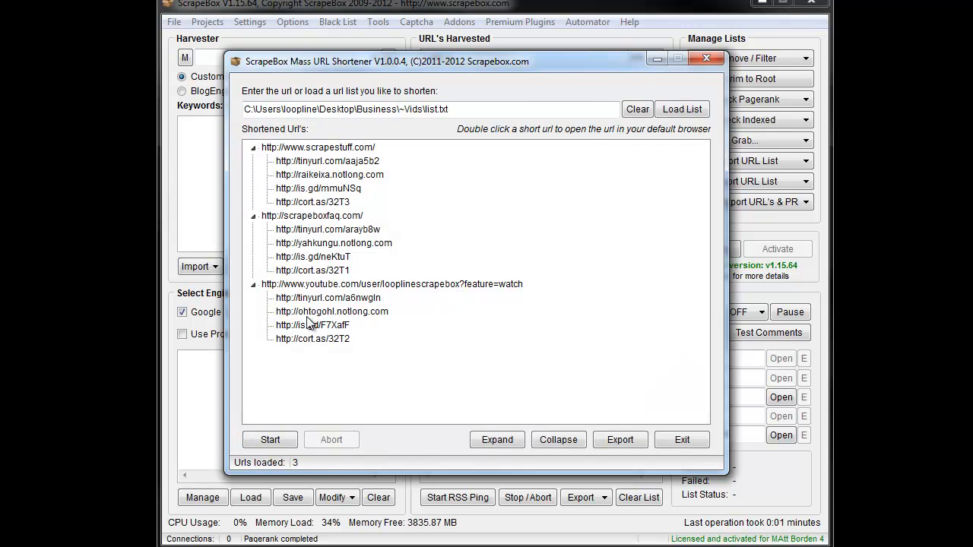
click(331, 310)
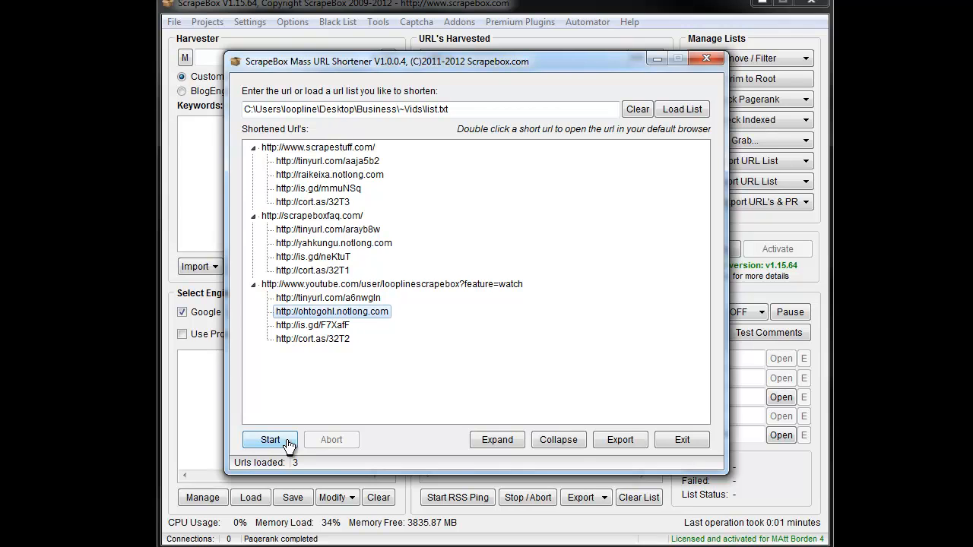
click(271, 439)
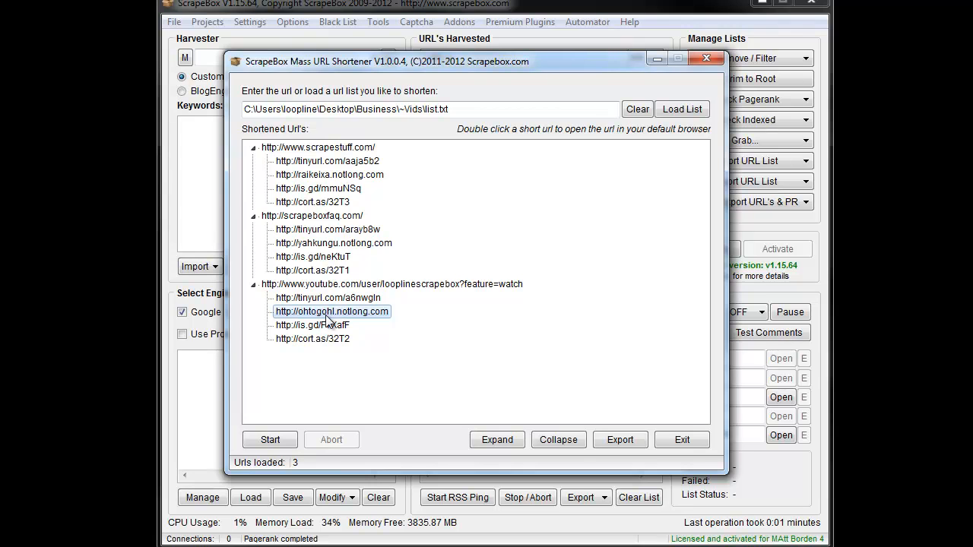
mouse_move(331, 274)
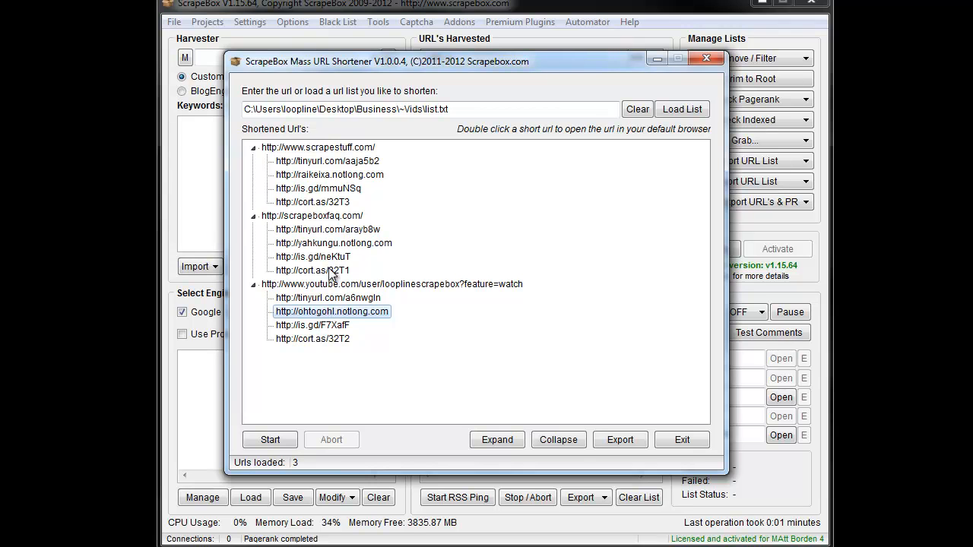
mouse_move(333, 341)
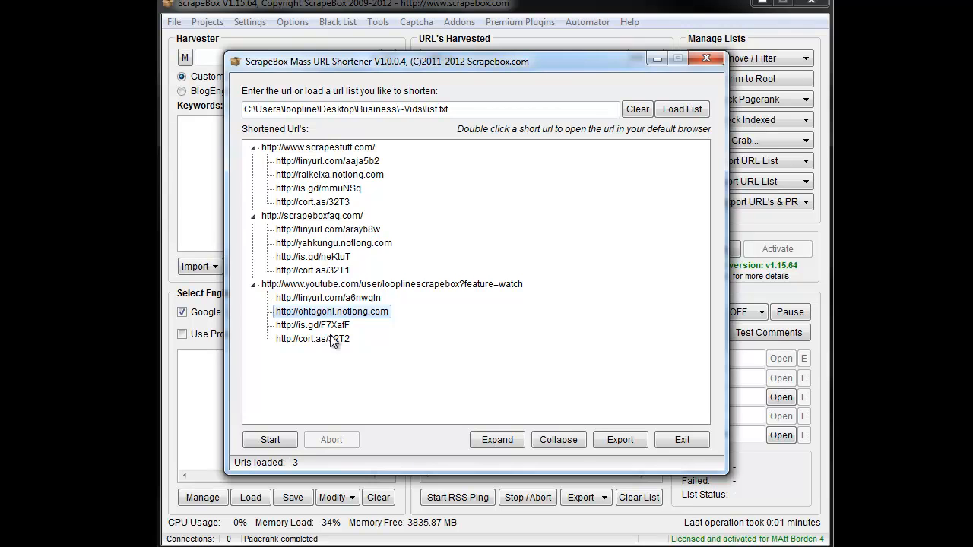
mouse_move(406, 353)
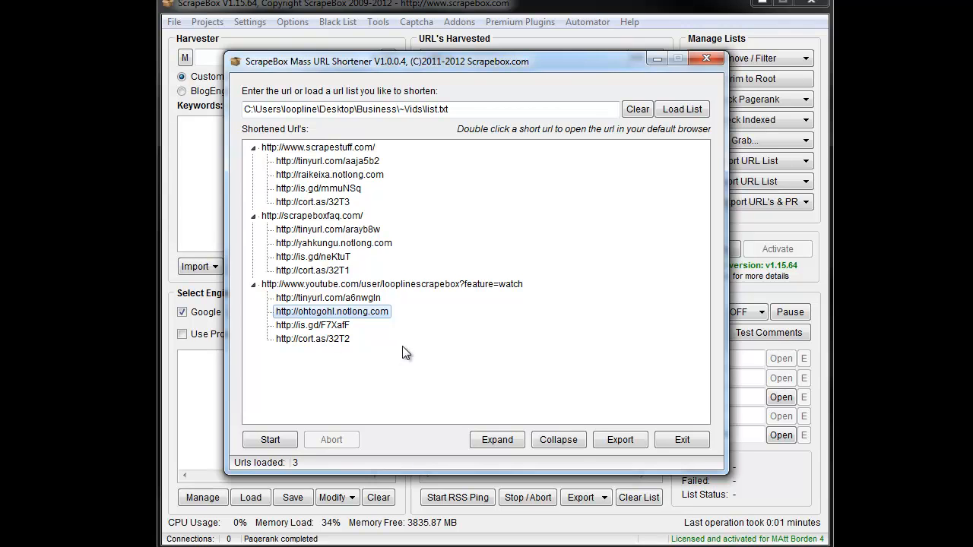